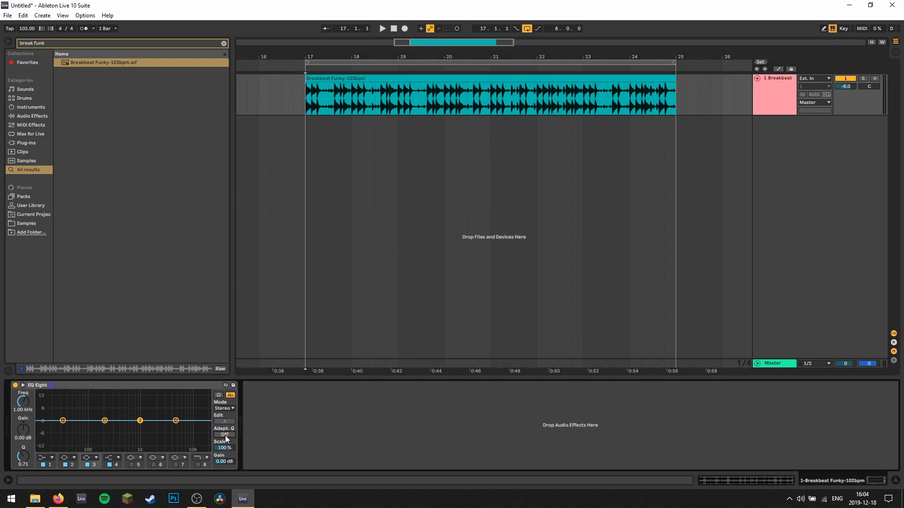
Boost band 3 to +15 dB around 938 Hz while briefly trying Adaptive Q, ending with it off
left_click(224, 434)
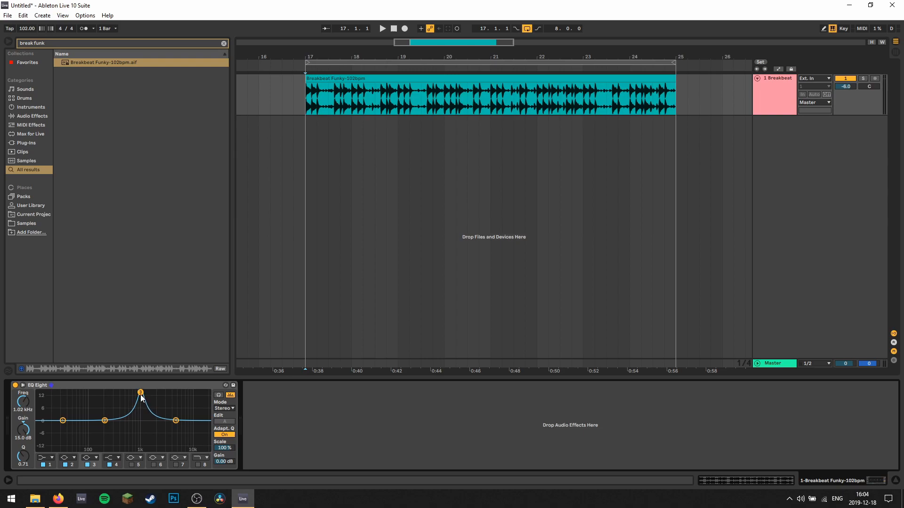
left_click(223, 434)
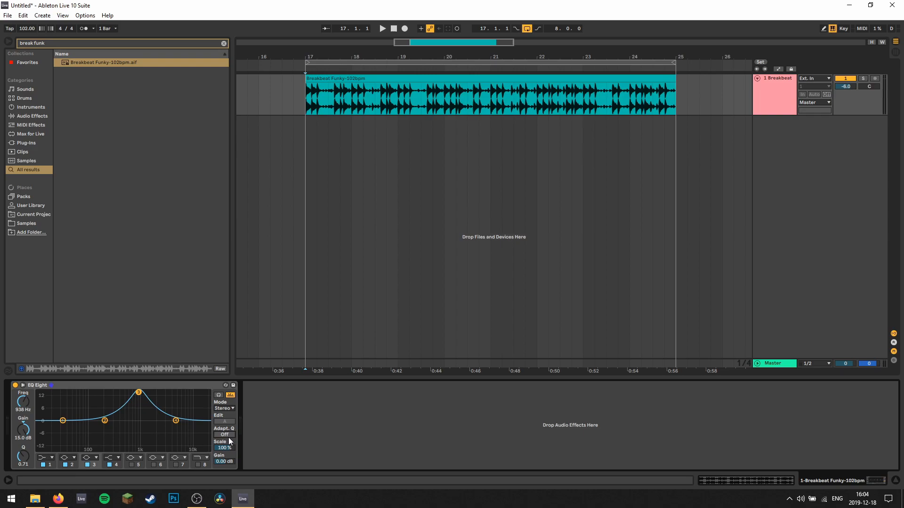
Narrow the boost to Q 18 at 1.26 kHz, comparing Adaptive Q off/on and leaving it on during playback
left_click(224, 434)
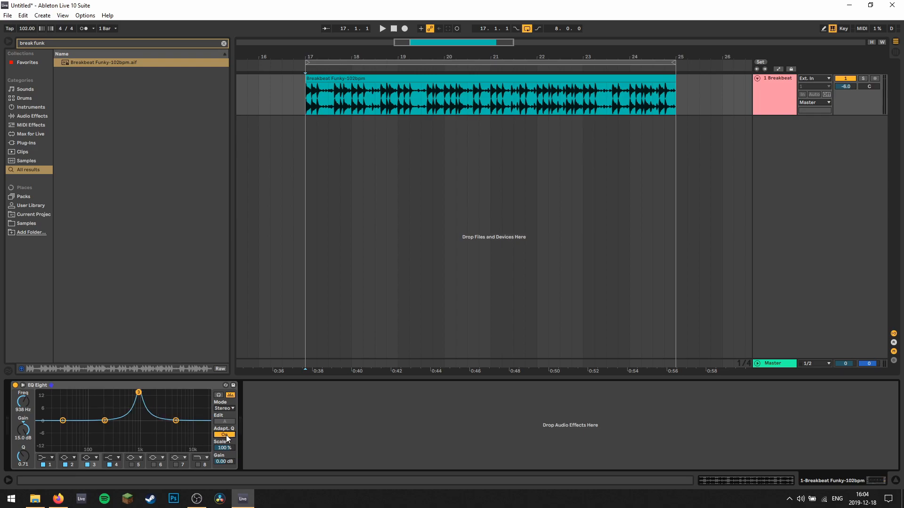
left_click(224, 434)
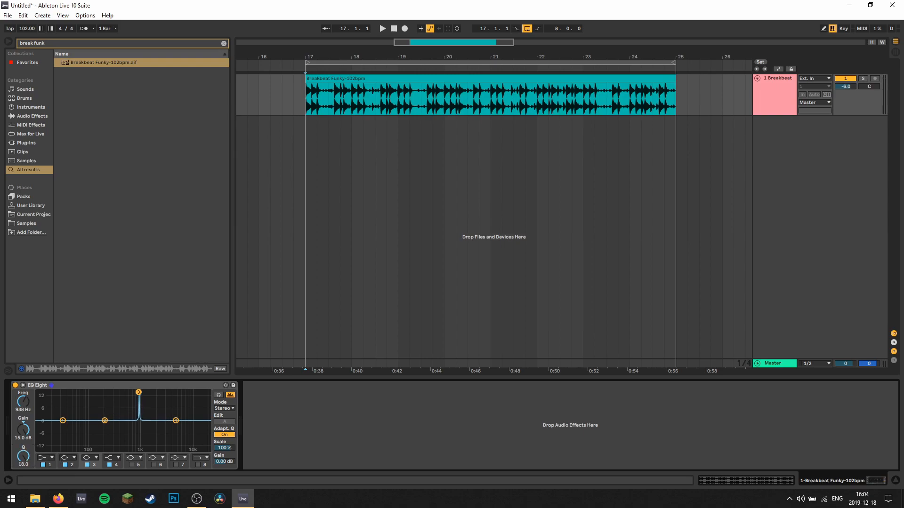
left_click(223, 435)
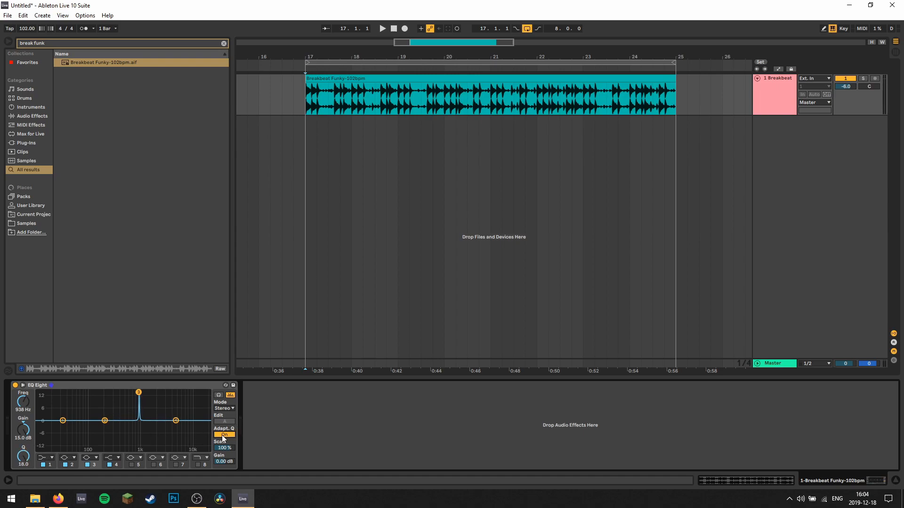
left_click(223, 435)
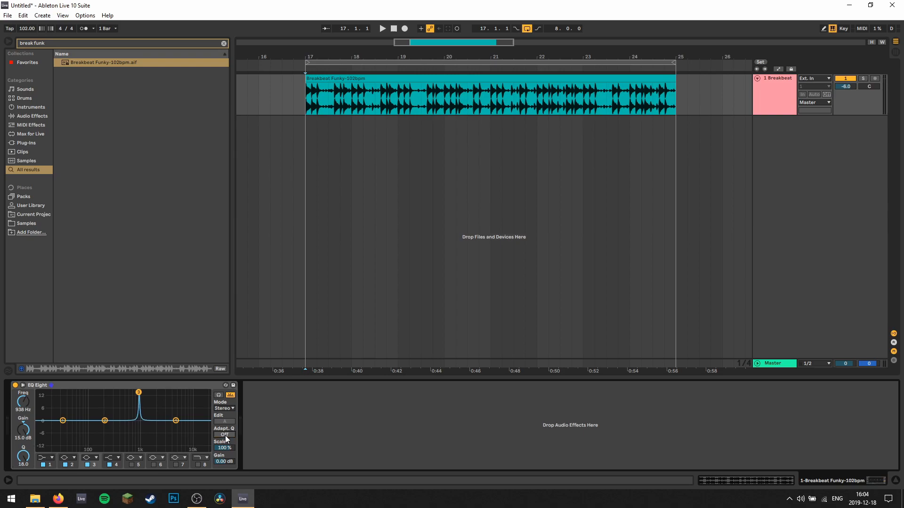
left_click(223, 434)
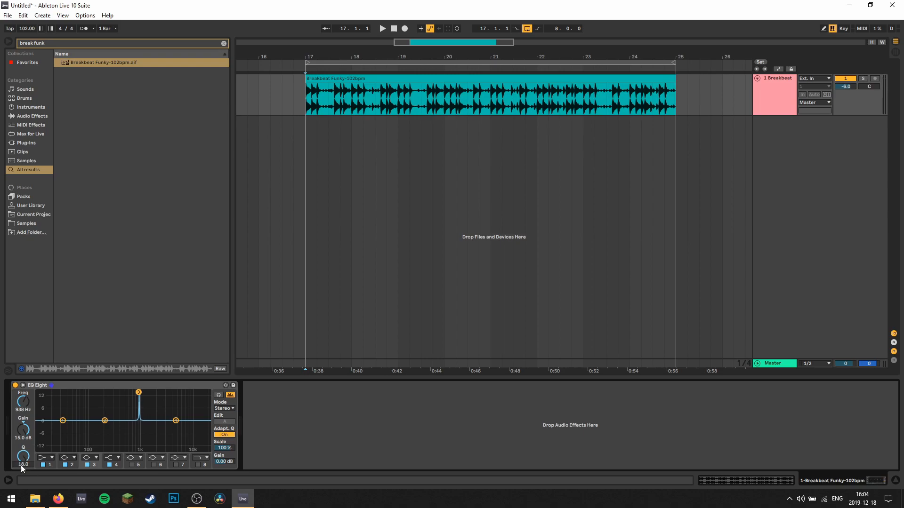
mouse_move(50, 457)
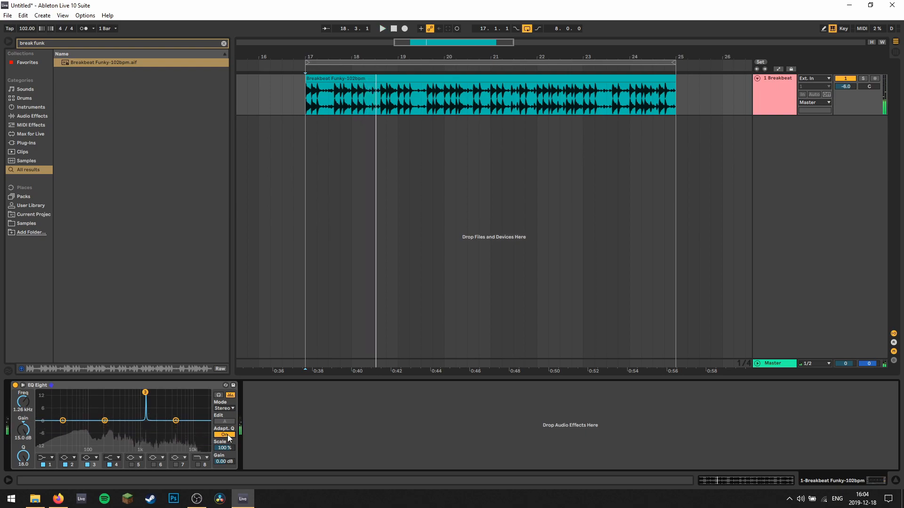
Turn the narrow band into a -15 dB cut at 1.26 kHz with Adaptive Q on, and stop playback
left_click(224, 434)
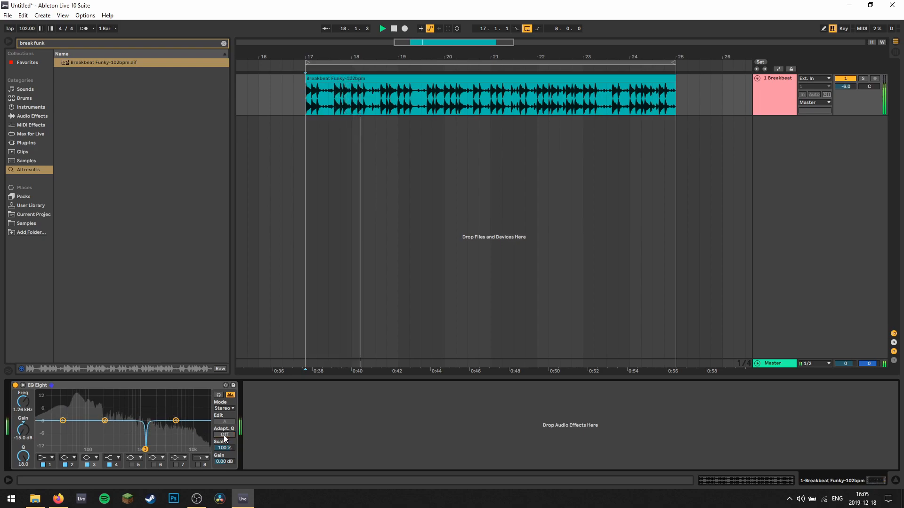
left_click(223, 434)
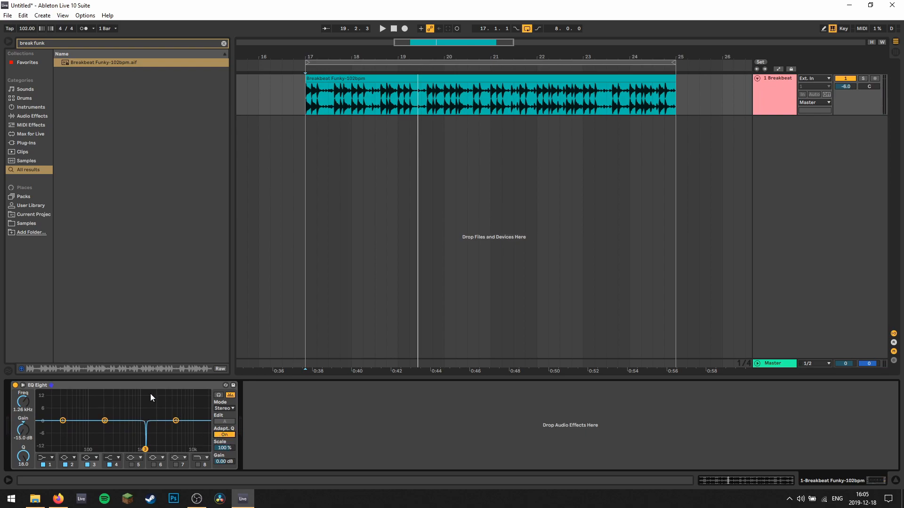
left_click(92, 465)
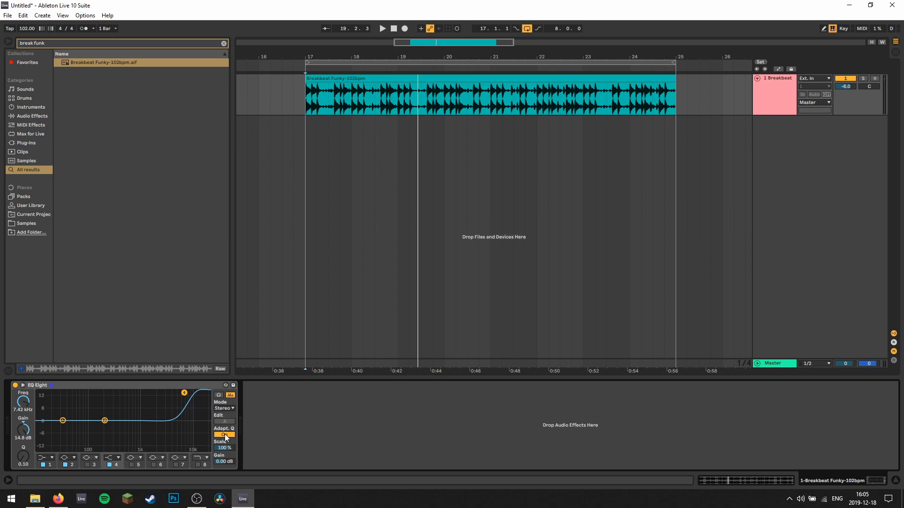
Turn Adaptive Q off for the ~15 dB high-shelf boost near 7.4 kHz
left_click(224, 435)
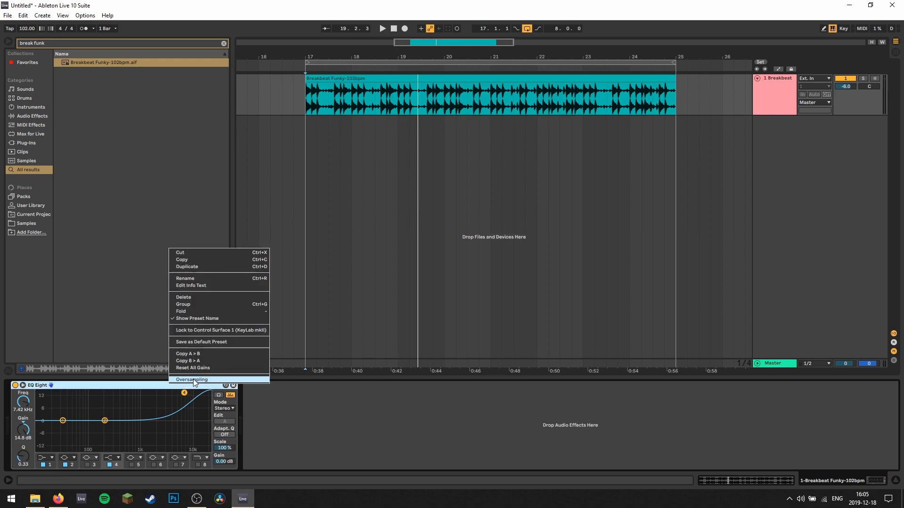
Enable oversampling, move the shelf to 10.2 kHz at +15 dB, and bypass EQ Eight to compare
left_click(191, 380)
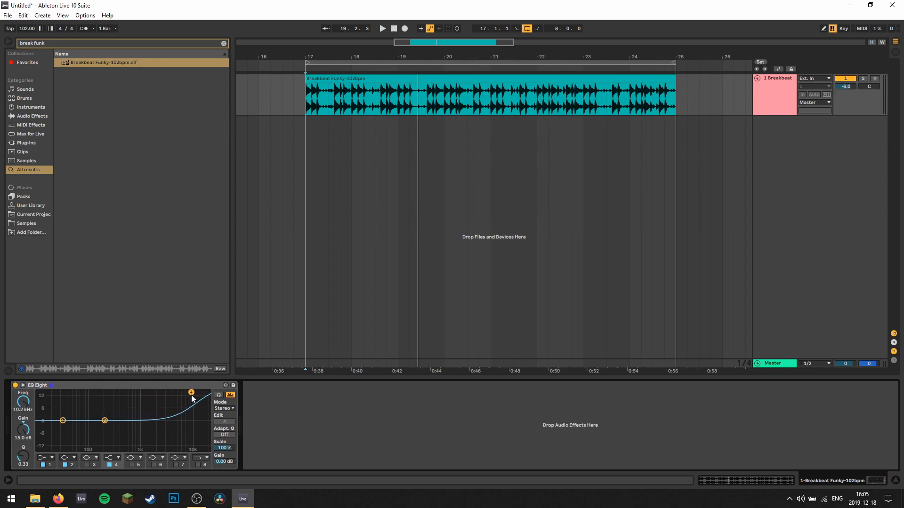
left_click(381, 28)
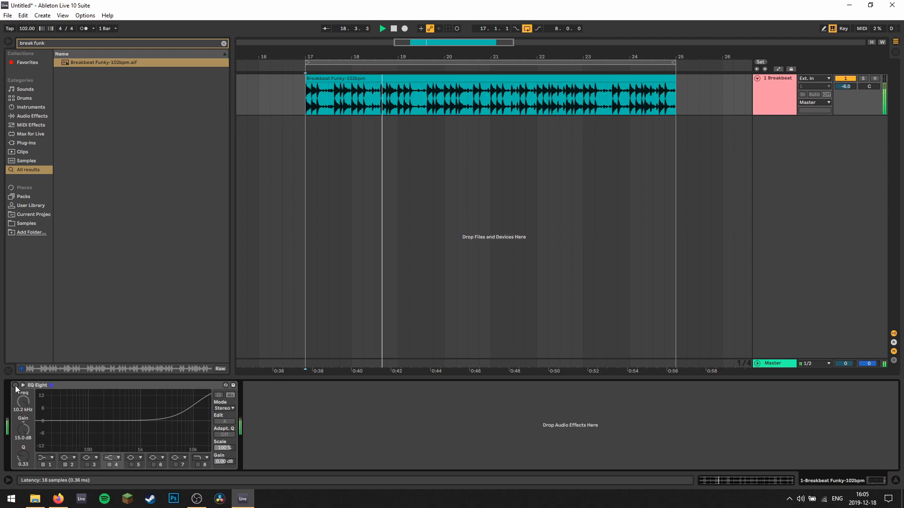
Reactivate EQ Eight and settle the shelf at 11.4 kHz, Q 0.44 with Adaptive Q off
left_click(15, 385)
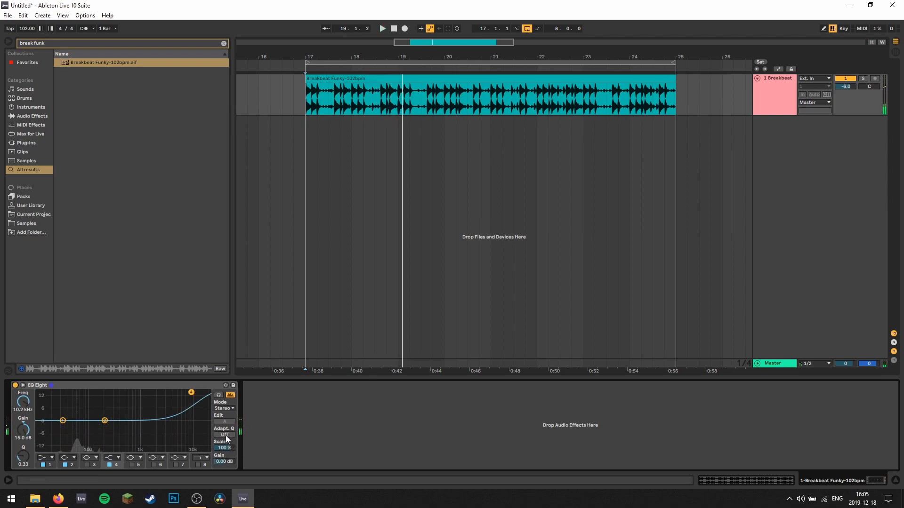
left_click(223, 434)
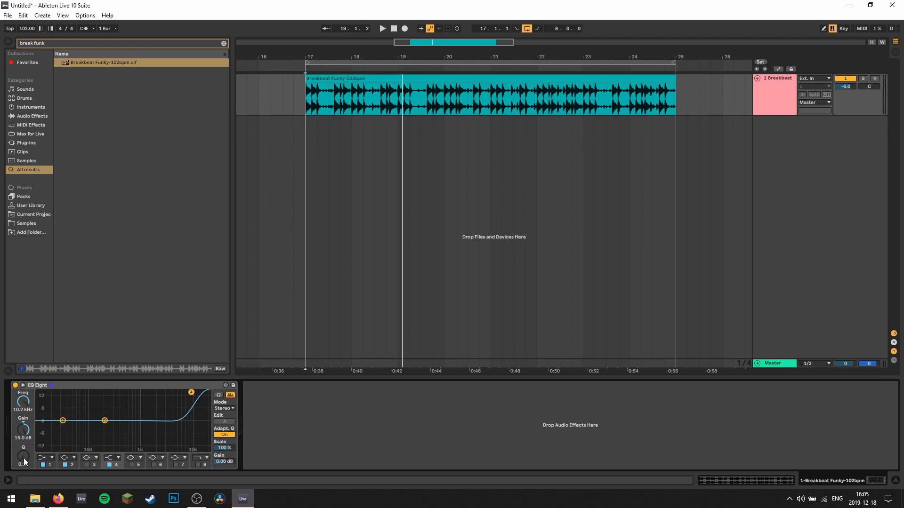
left_click(381, 28)
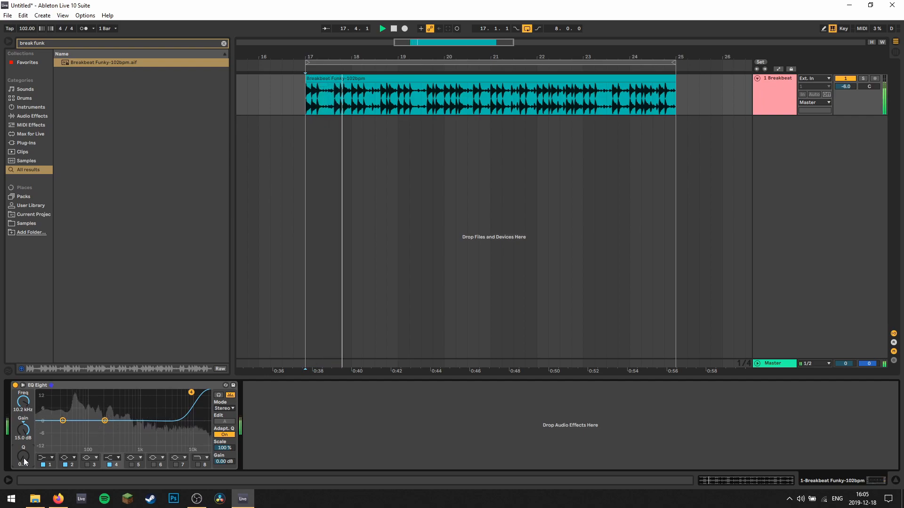
left_click(223, 434)
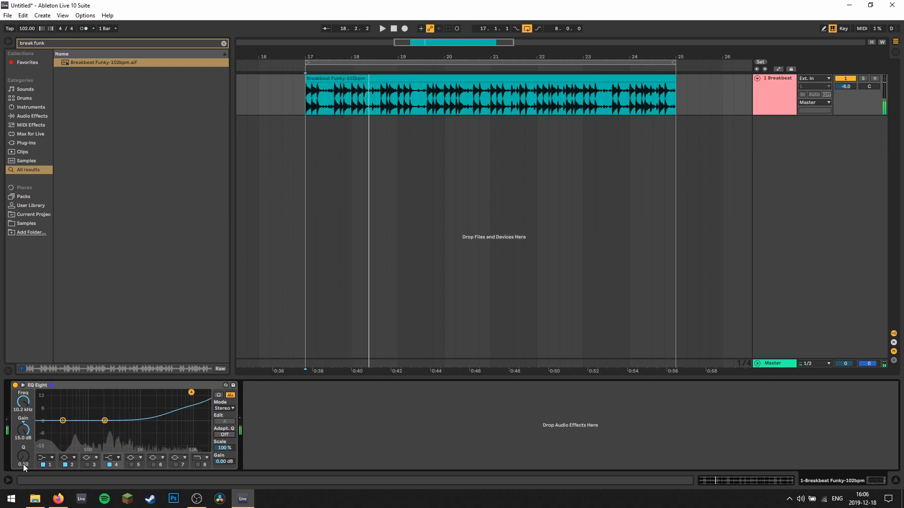
left_click(382, 28)
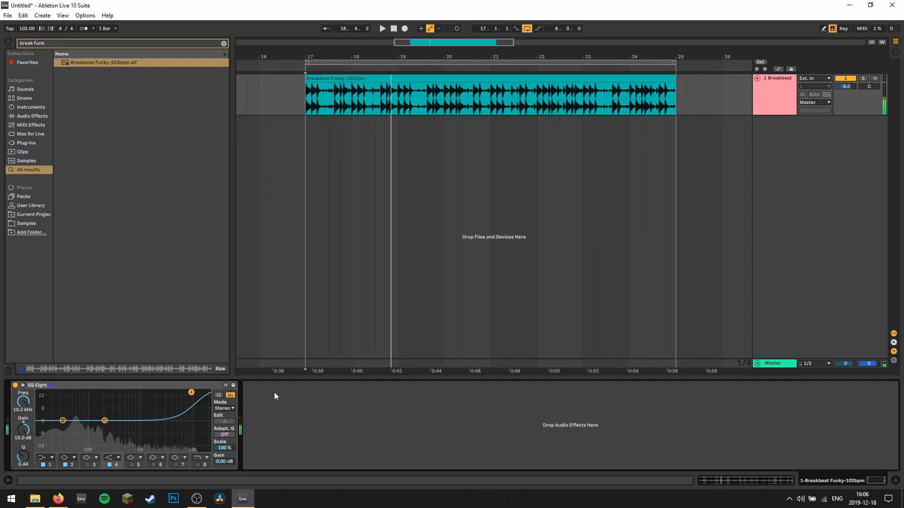
Select EQ Eight and bring up its context menu for saving as default preset
left_click(108, 466)
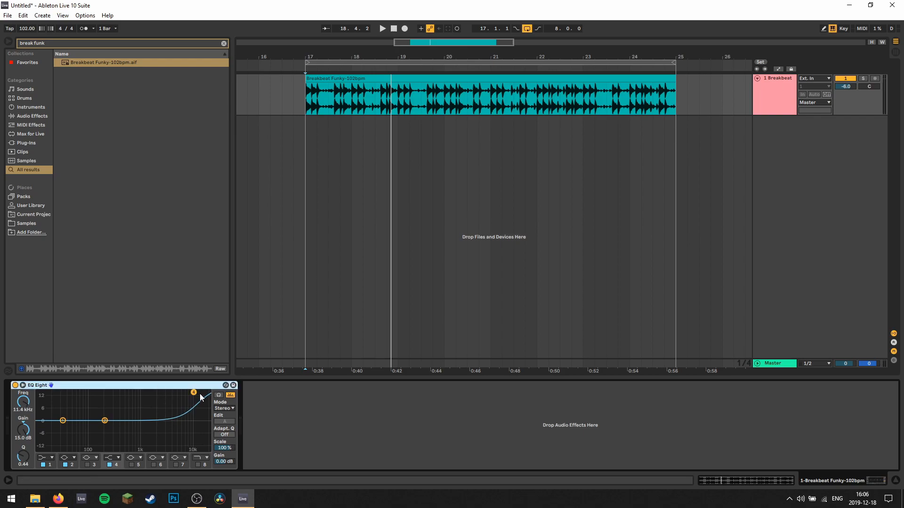
right_click(202, 398)
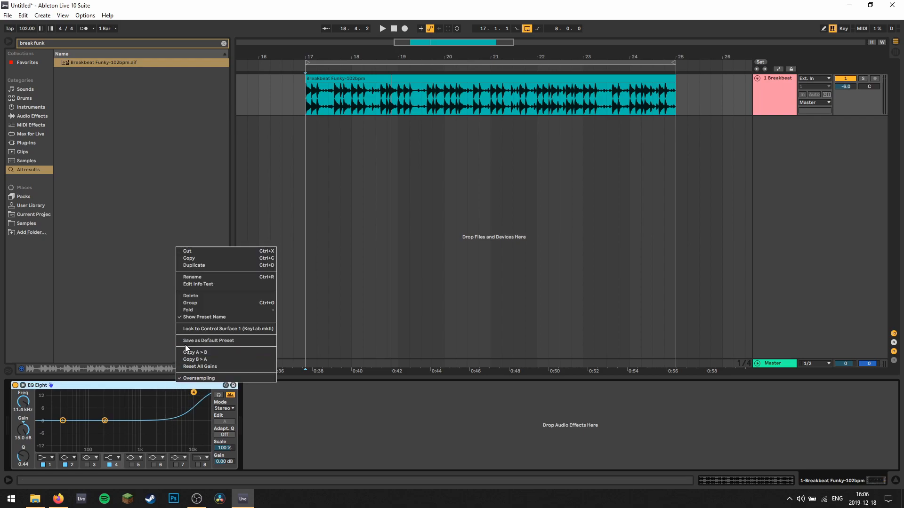